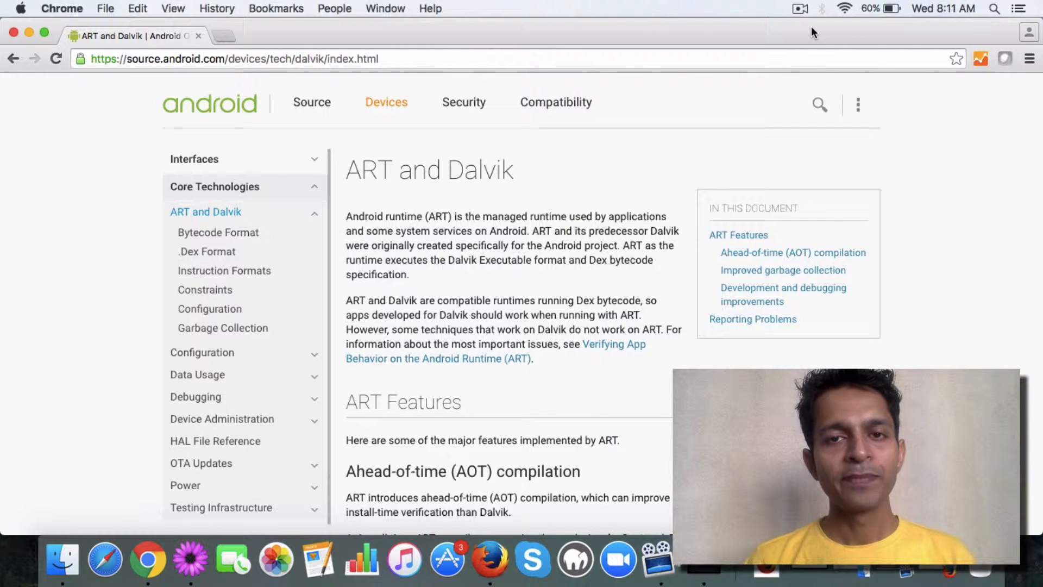
mouse_move(217, 233)
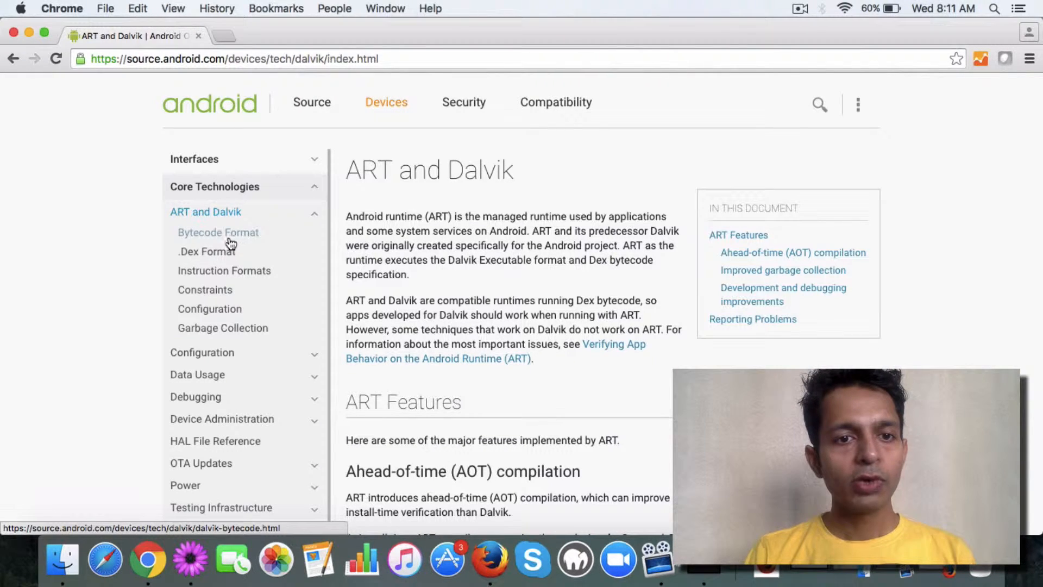
- Browse from the ART and Dalvik sidebar to the Dalvik Executable (.dex) format page
click(206, 251)
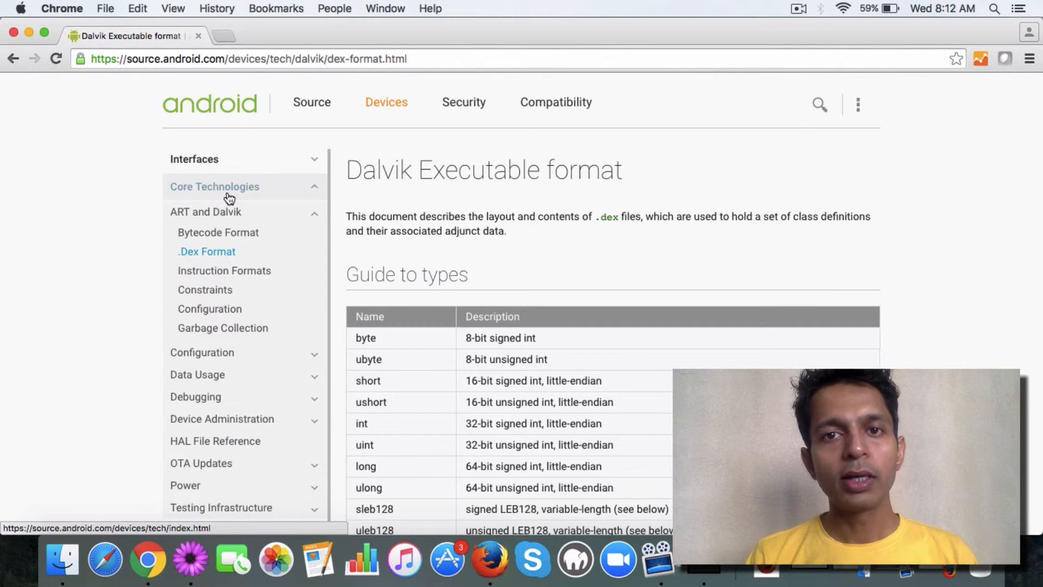
click(206, 212)
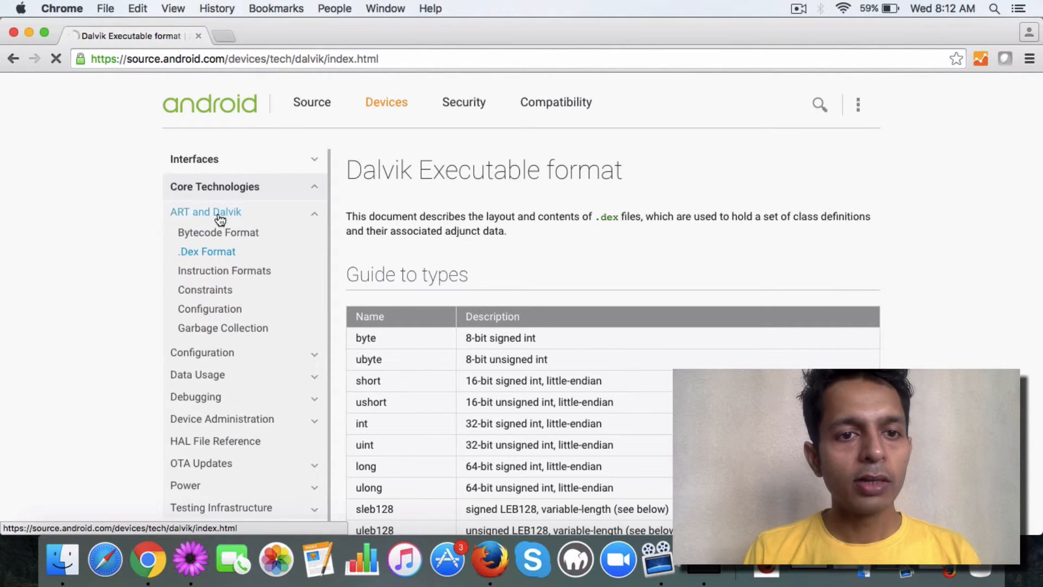
click(205, 212)
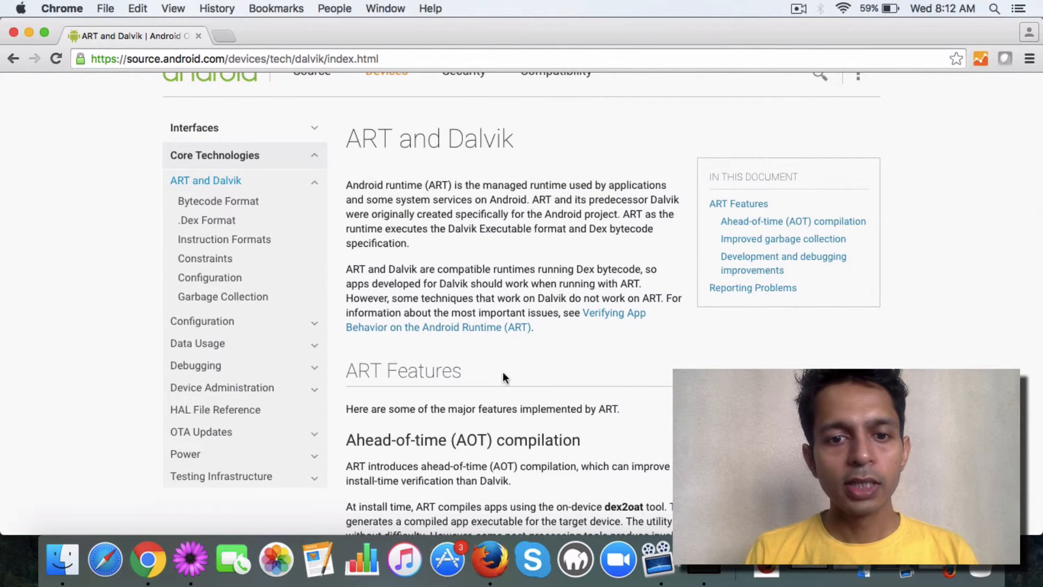
scroll(down, 3)
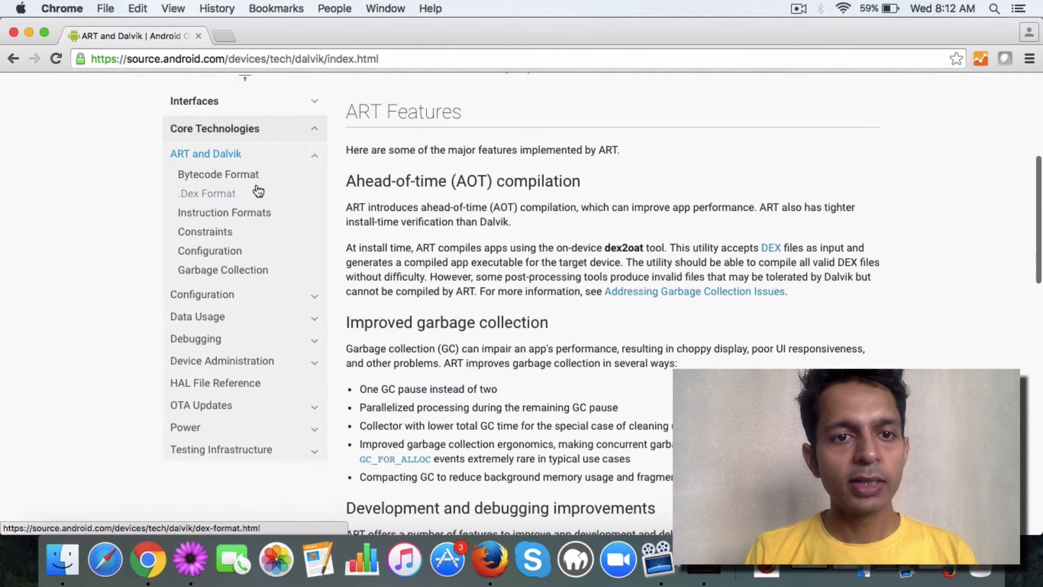
click(218, 174)
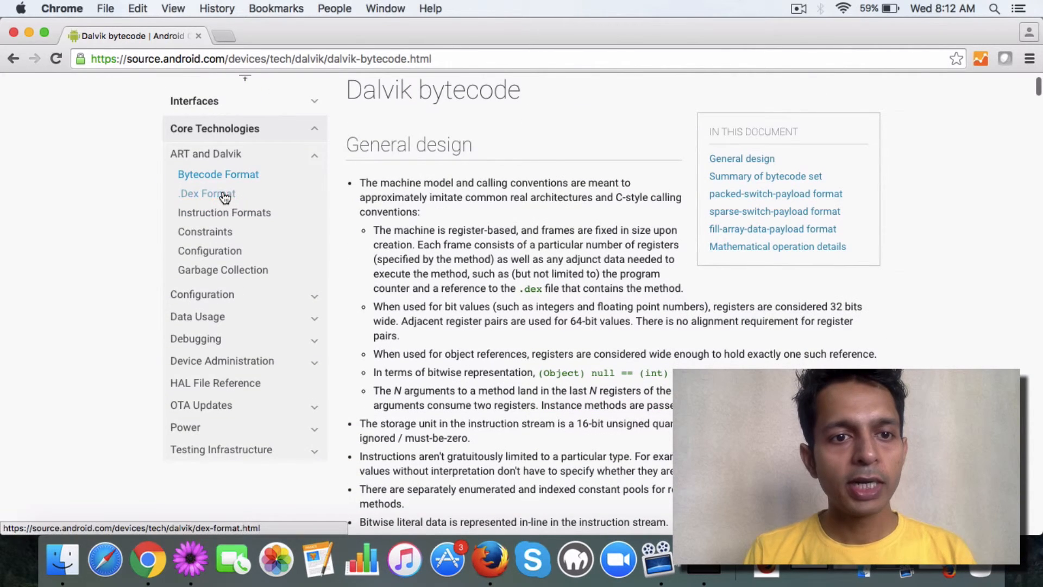
click(207, 193)
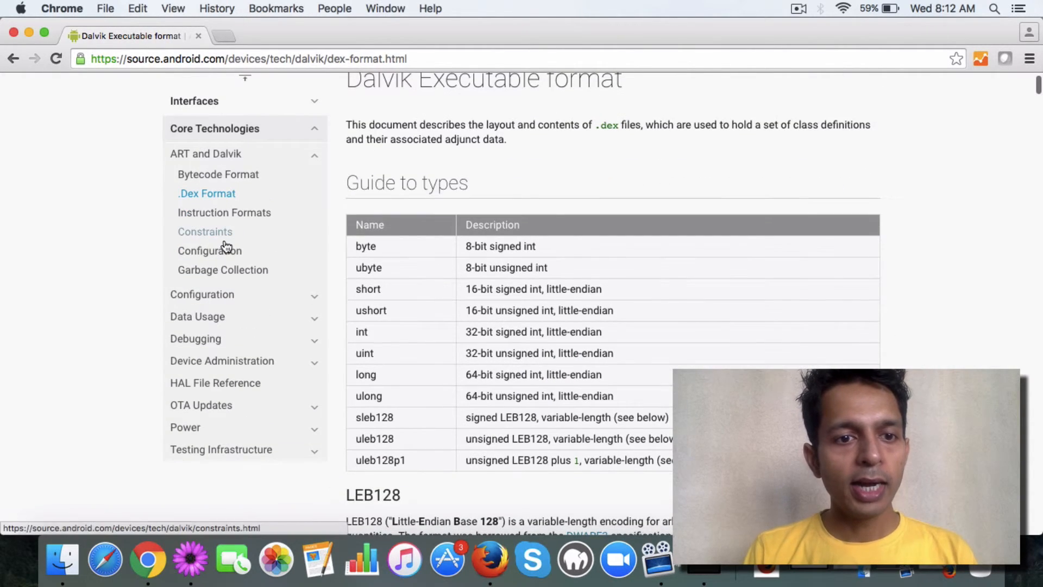